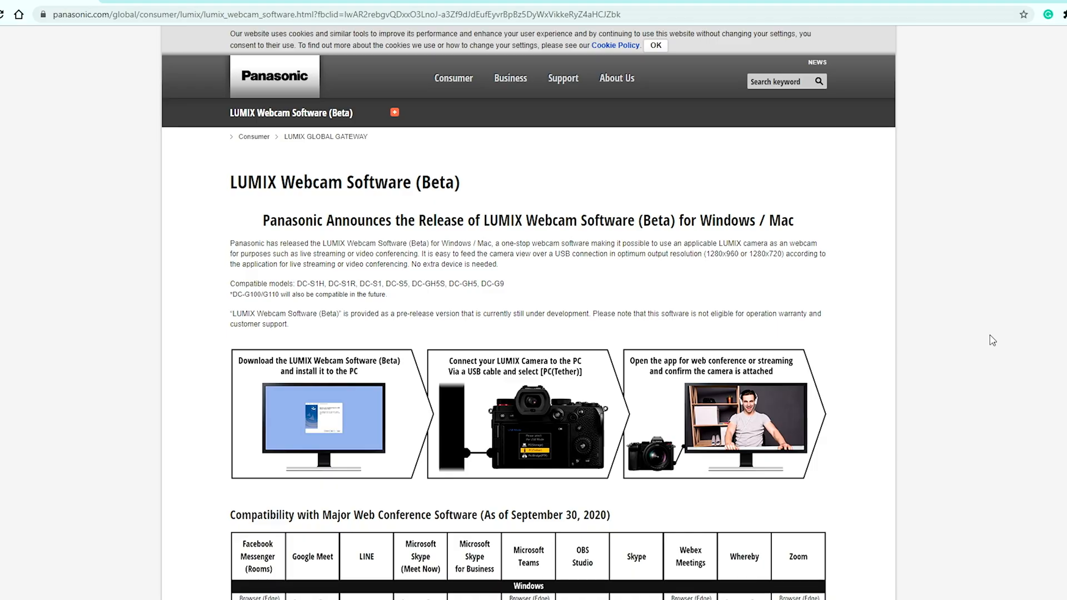
# - Scroll the LUMIX Webcam Software (Beta) announcement down to reach the download link
pyautogui.scroll(-3)
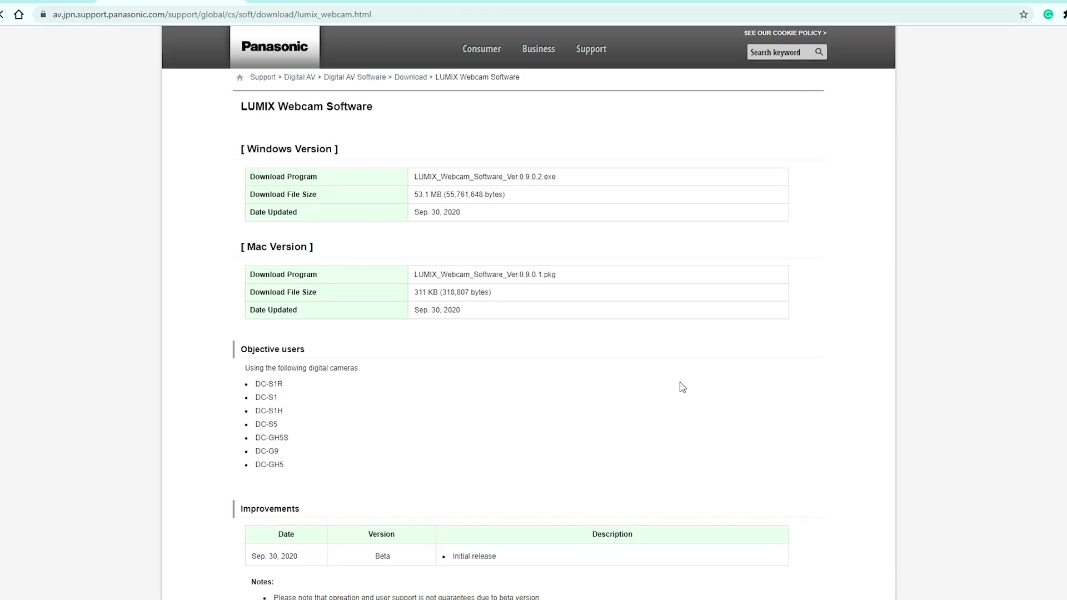
# - Select DC-S5 as the model for the Windows installer download
pyautogui.scroll(-3)
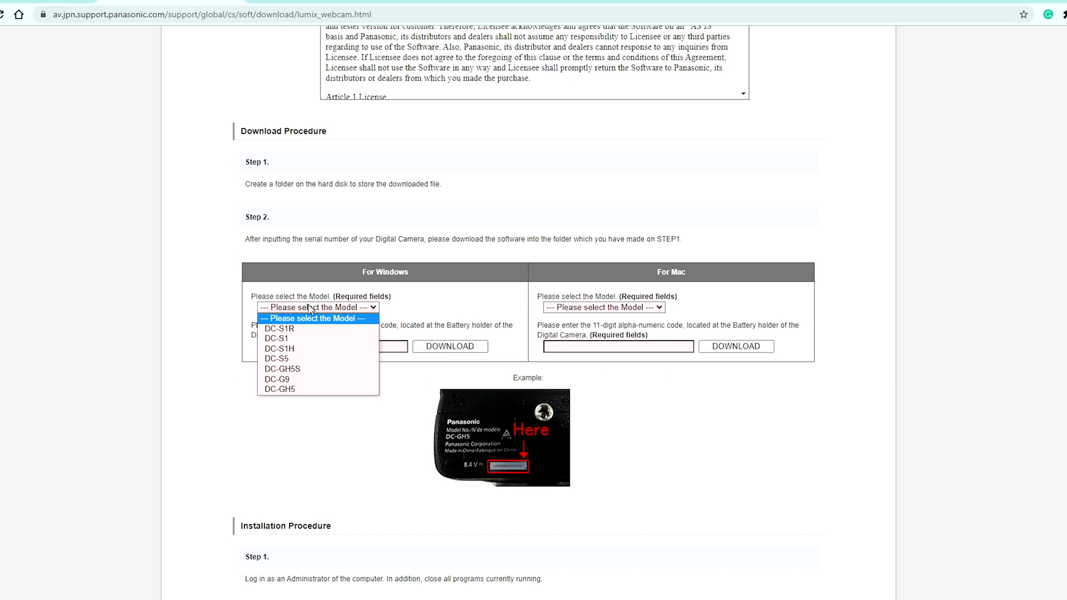
pyautogui.moveTo(313, 358)
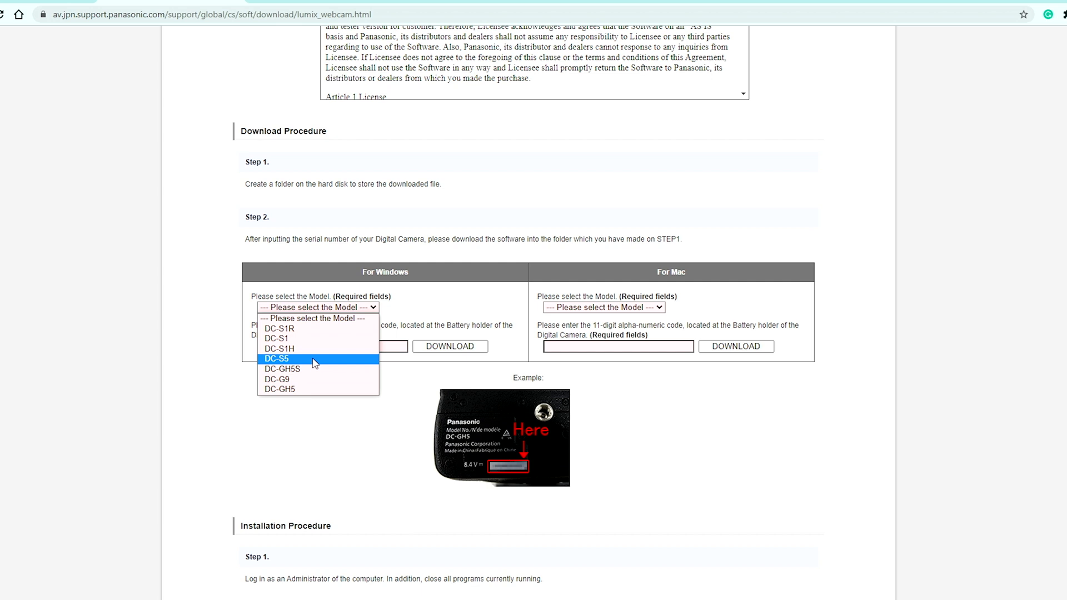
pyautogui.click(279, 358)
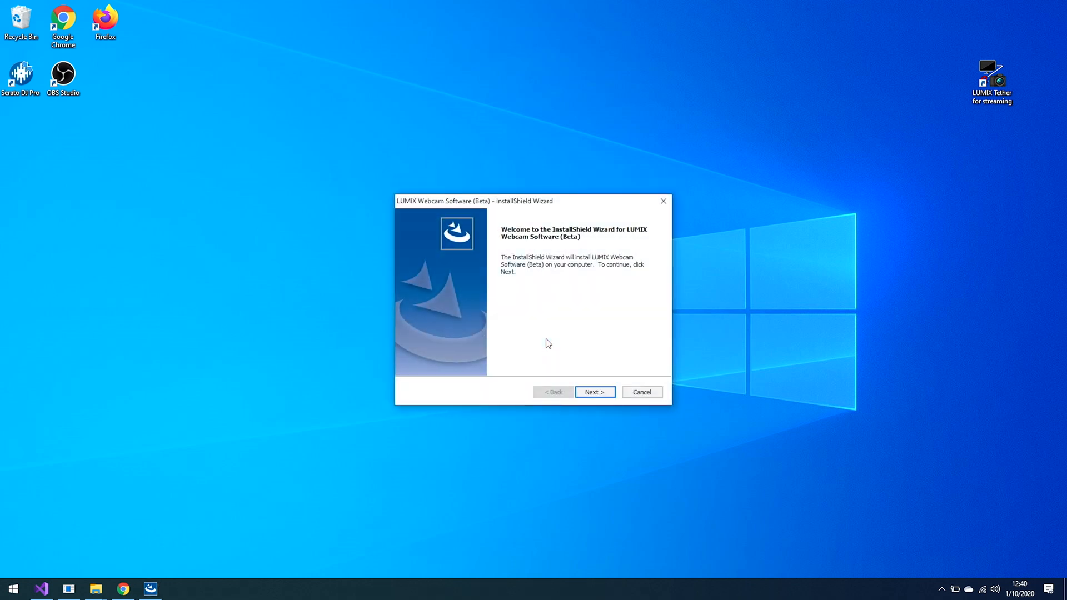
# - Advance the InstallShield Wizard from its welcome screen to the License Agreement page
pyautogui.click(593, 391)
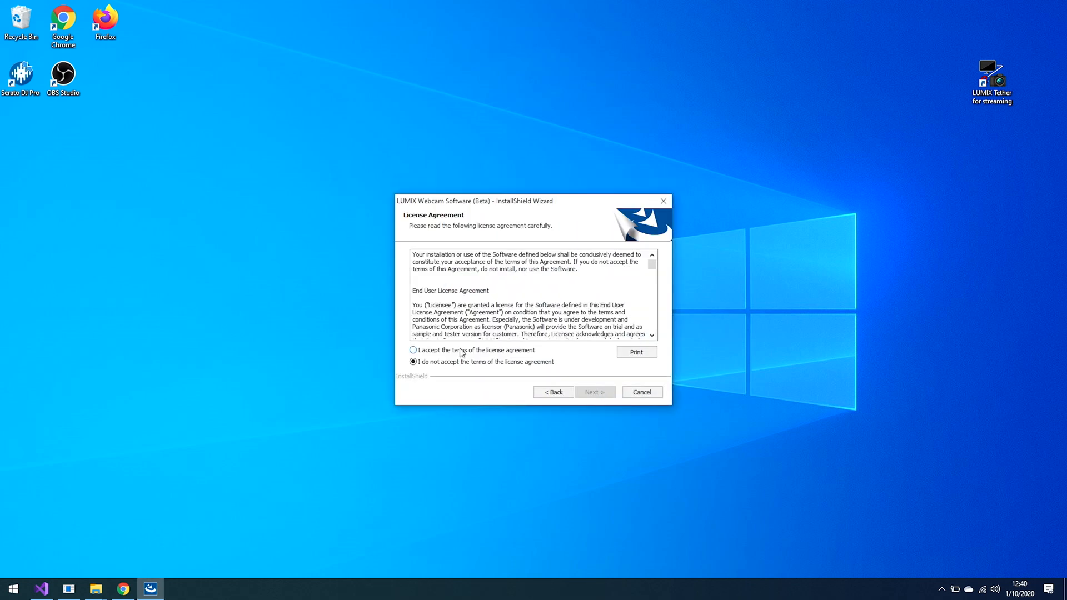